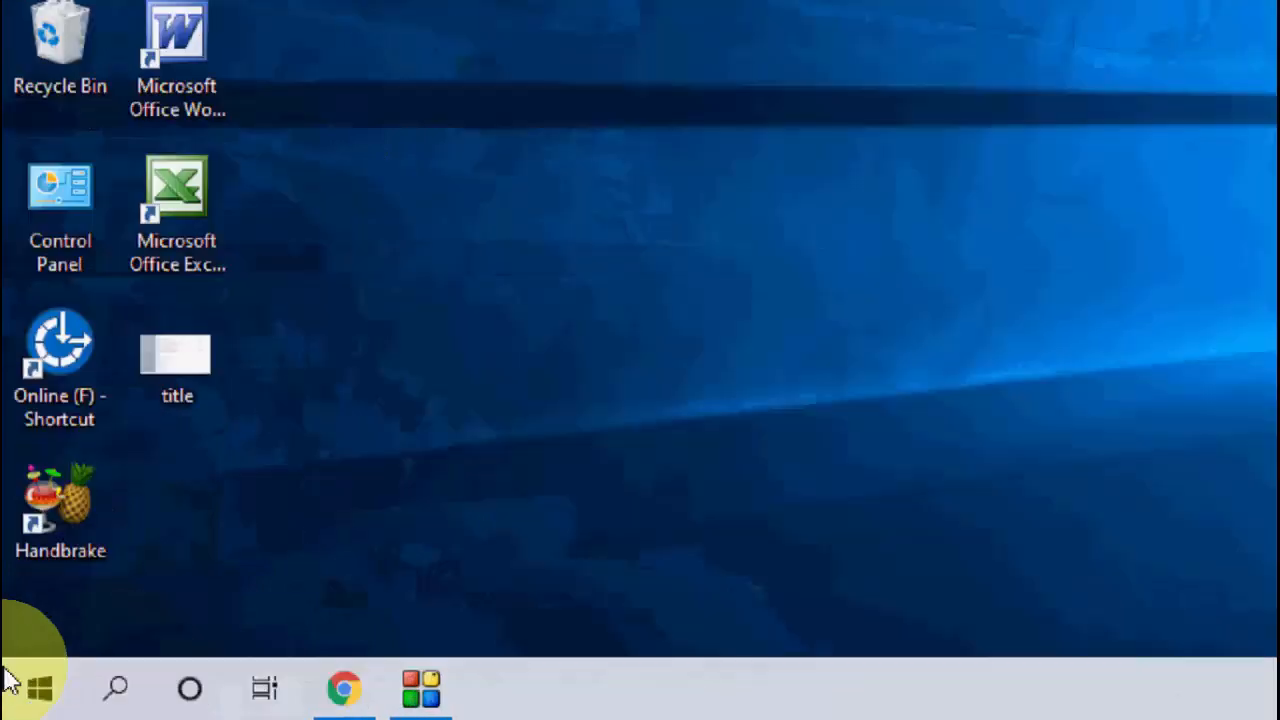
# Open Settings from the Start menu and go to Privacy > Activity history.
pyautogui.click(38, 688)
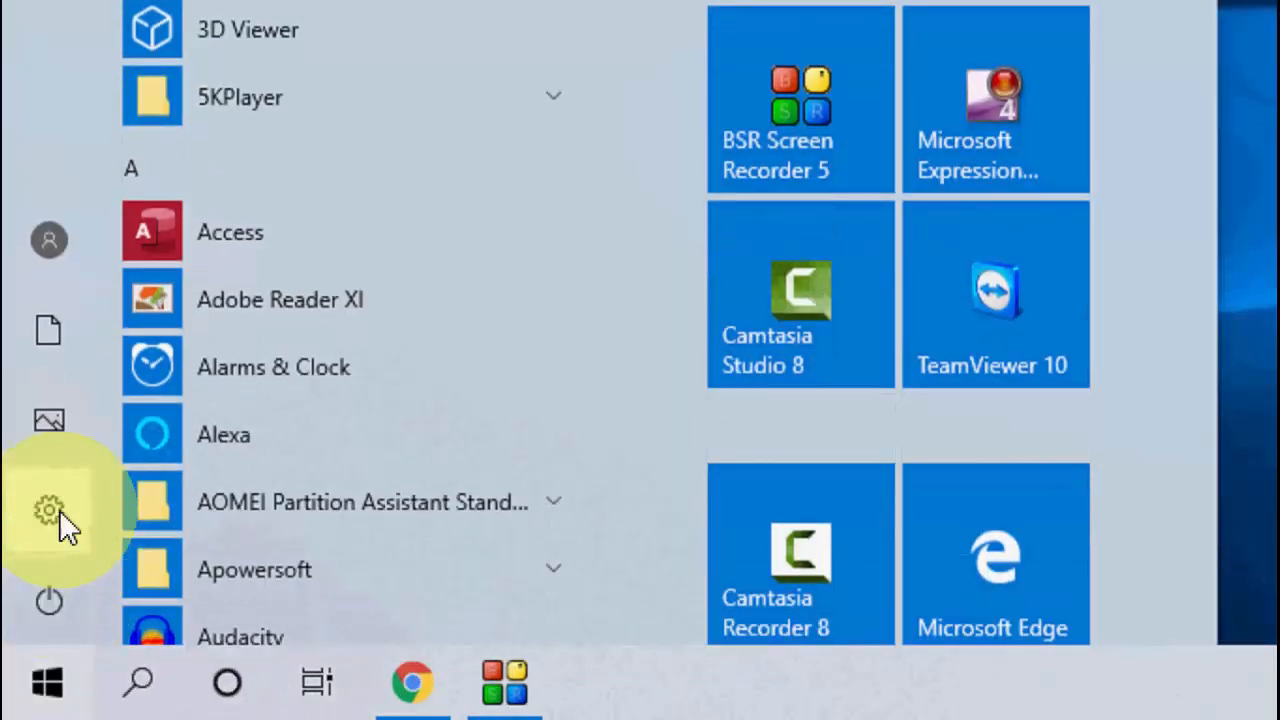
pyautogui.click(48, 510)
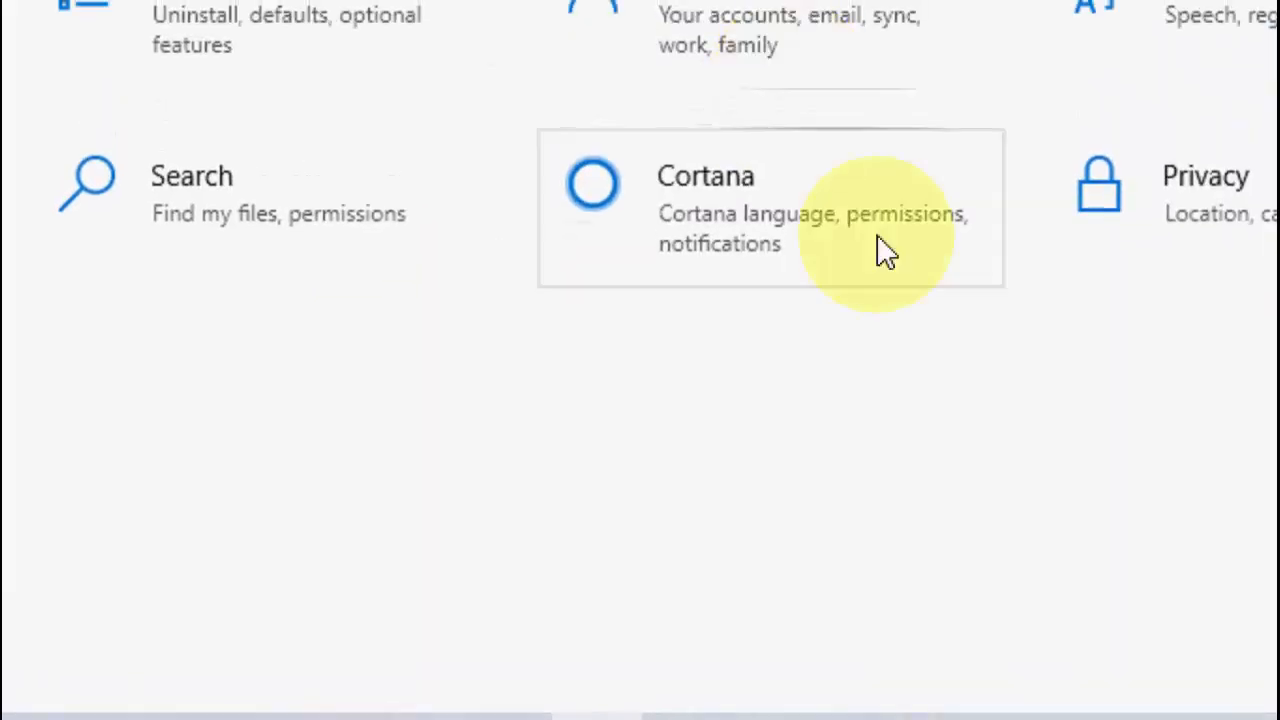
pyautogui.click(770, 200)
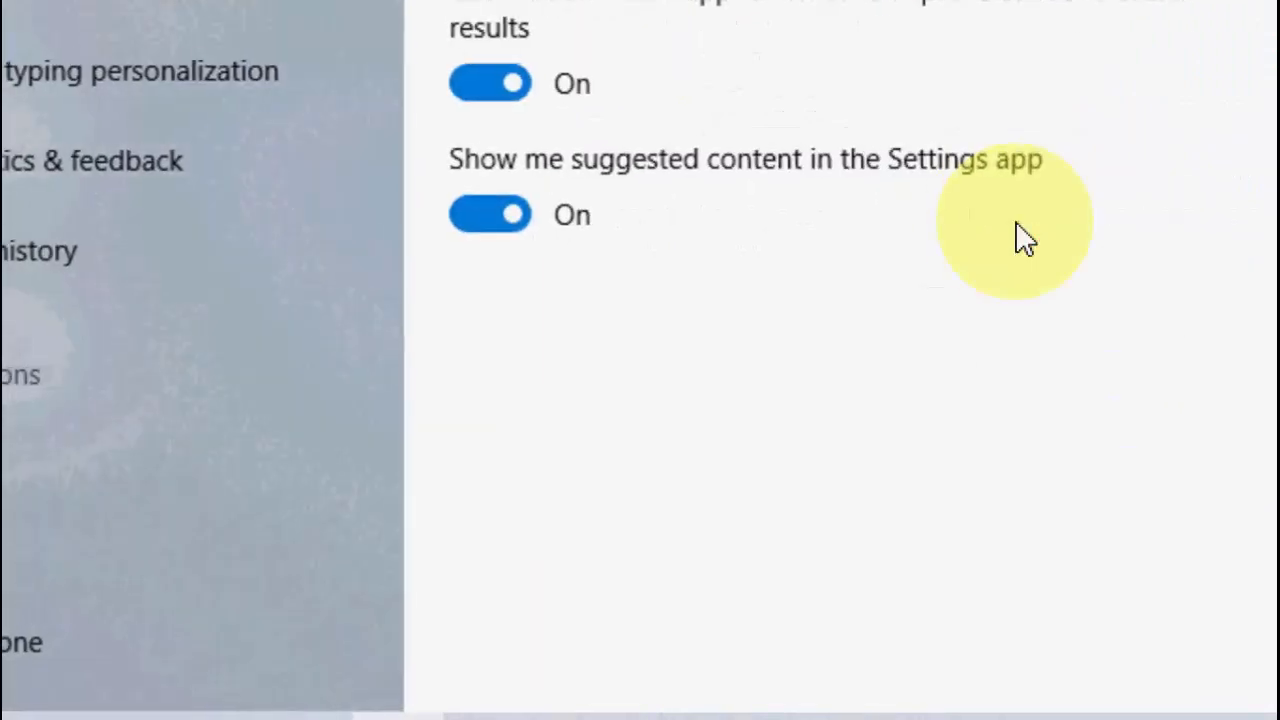
pyautogui.scroll(3)
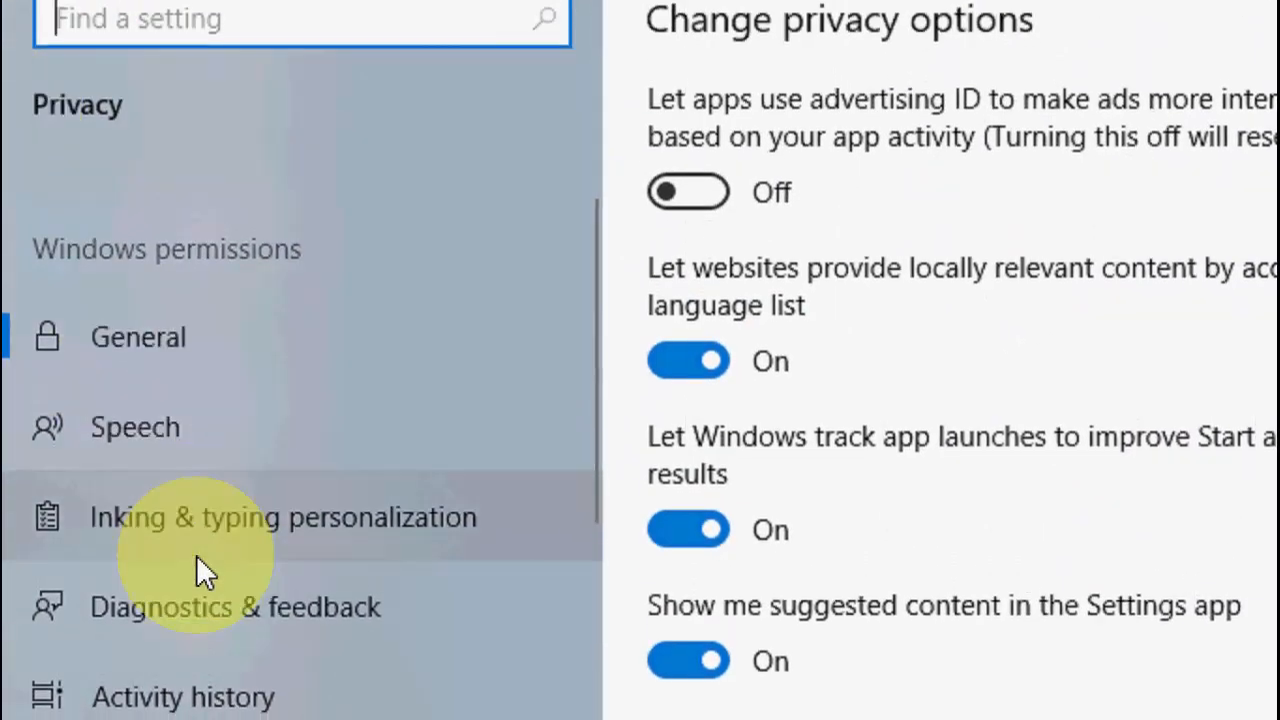
pyautogui.scroll(-3)
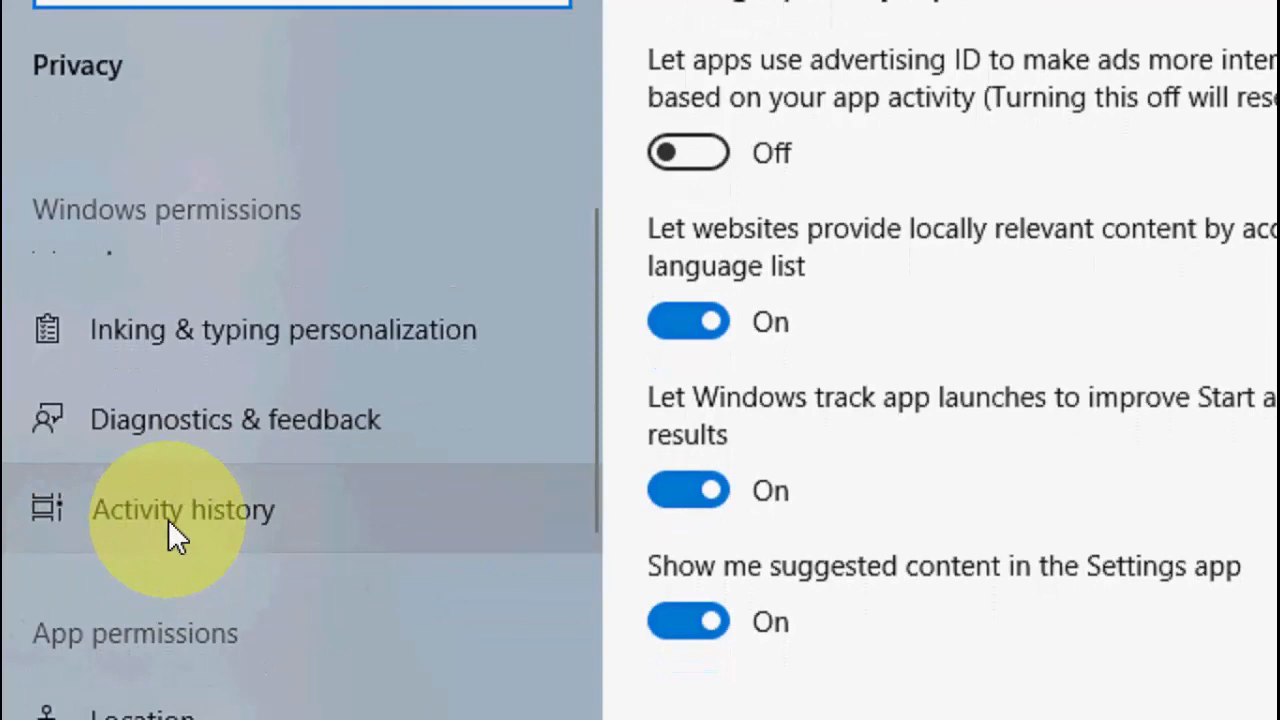
pyautogui.click(183, 509)
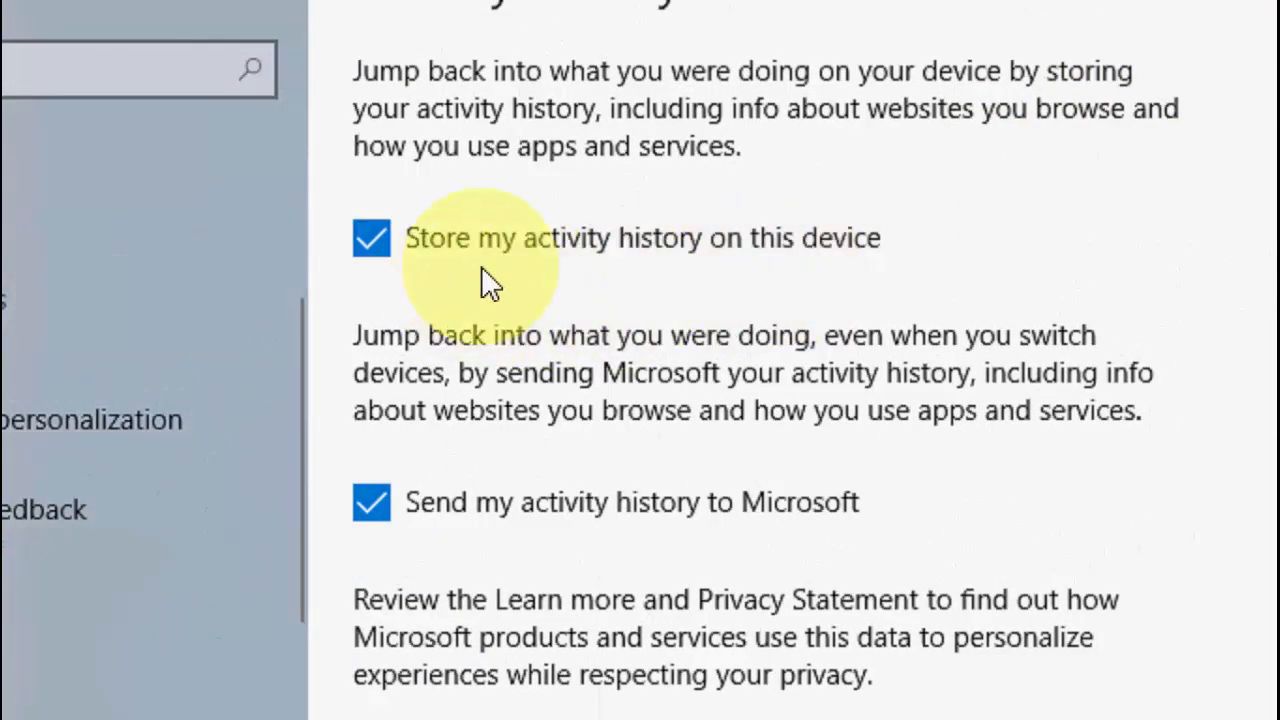
pyautogui.moveTo(895, 245)
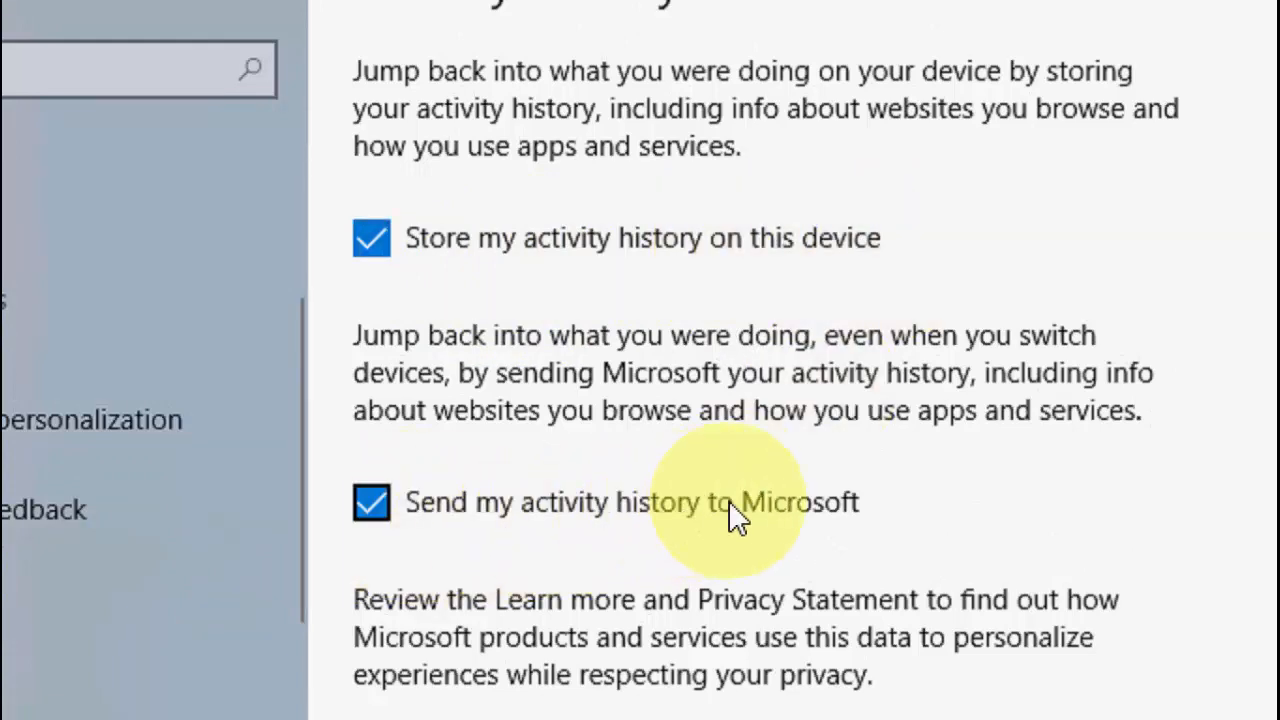
pyautogui.moveTo(371, 238)
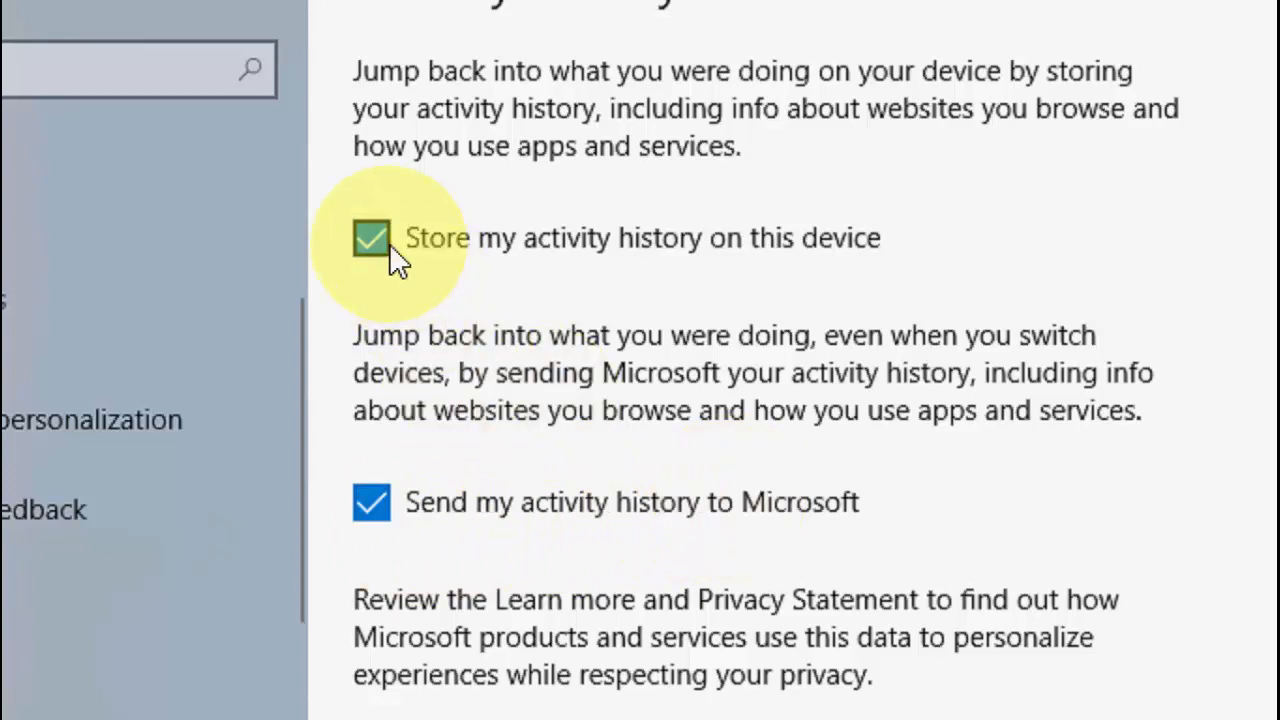
# Uncheck 'Store my activity history on this device'.
pyautogui.click(371, 238)
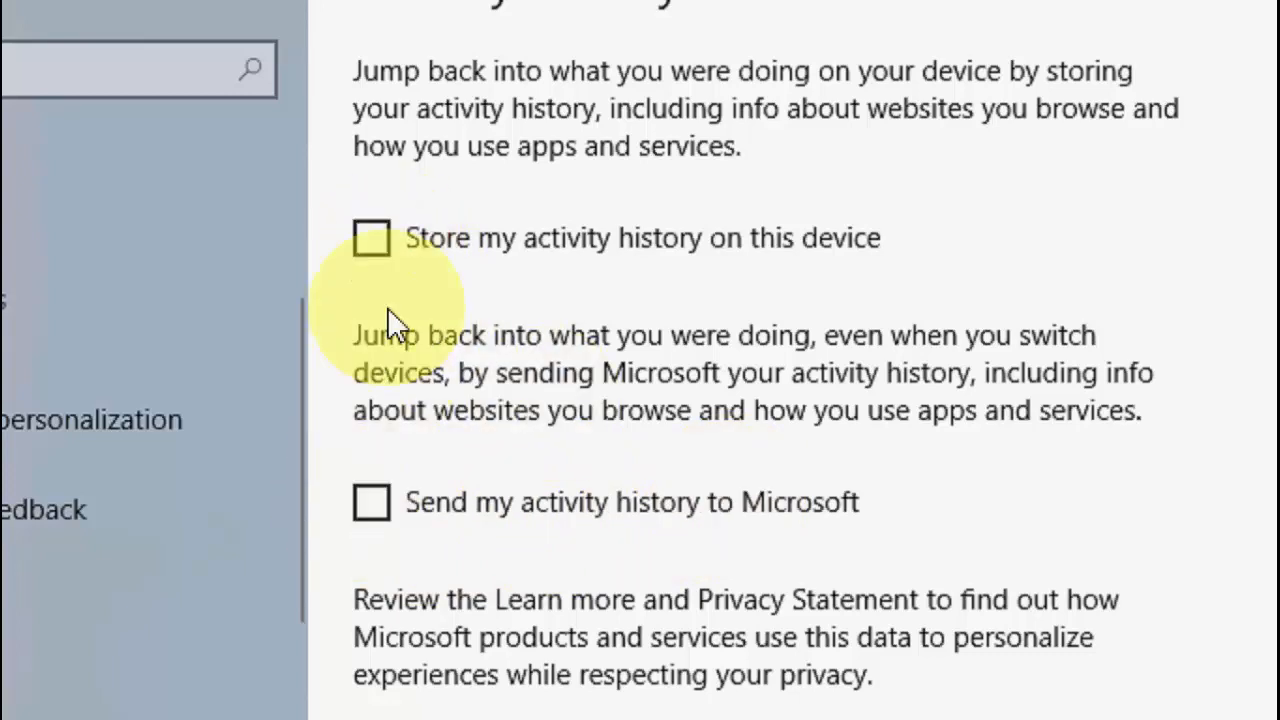
pyautogui.moveTo(645, 445)
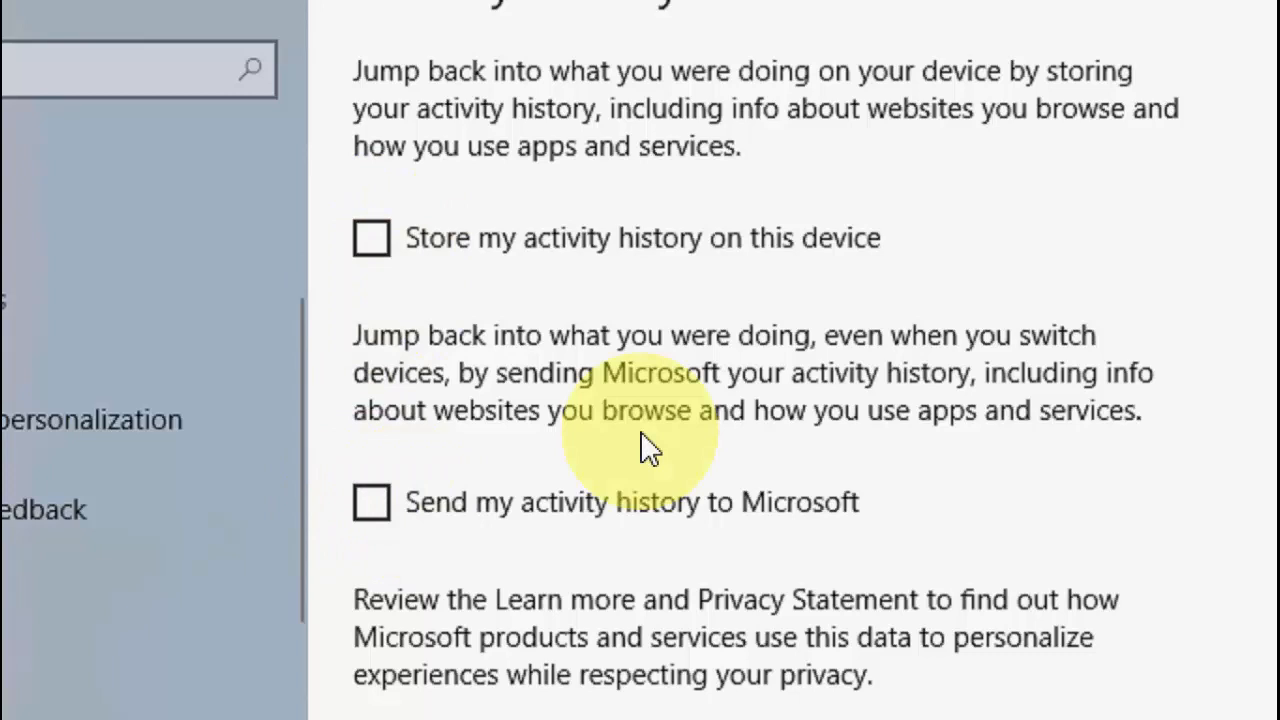
# Clear the stored activity history and confirm the warning with Ok.
pyautogui.scroll(-3)
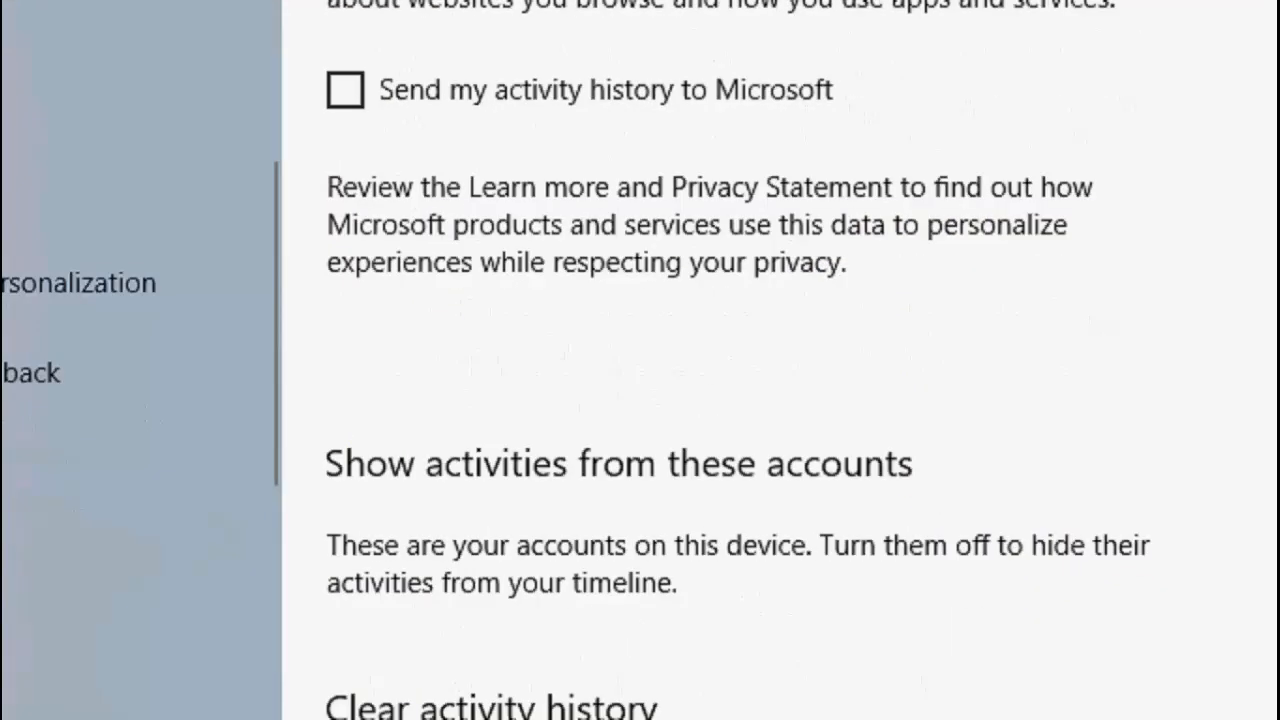
pyautogui.scroll(-3)
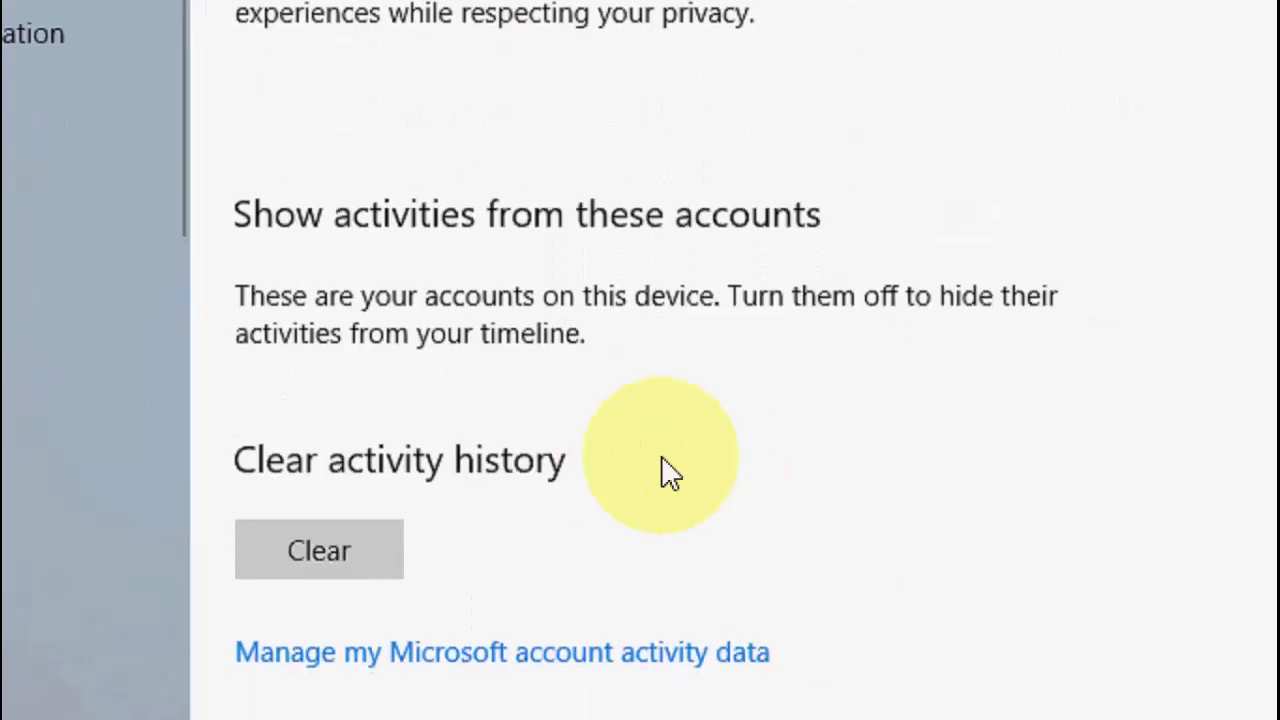
pyautogui.moveTo(355, 460)
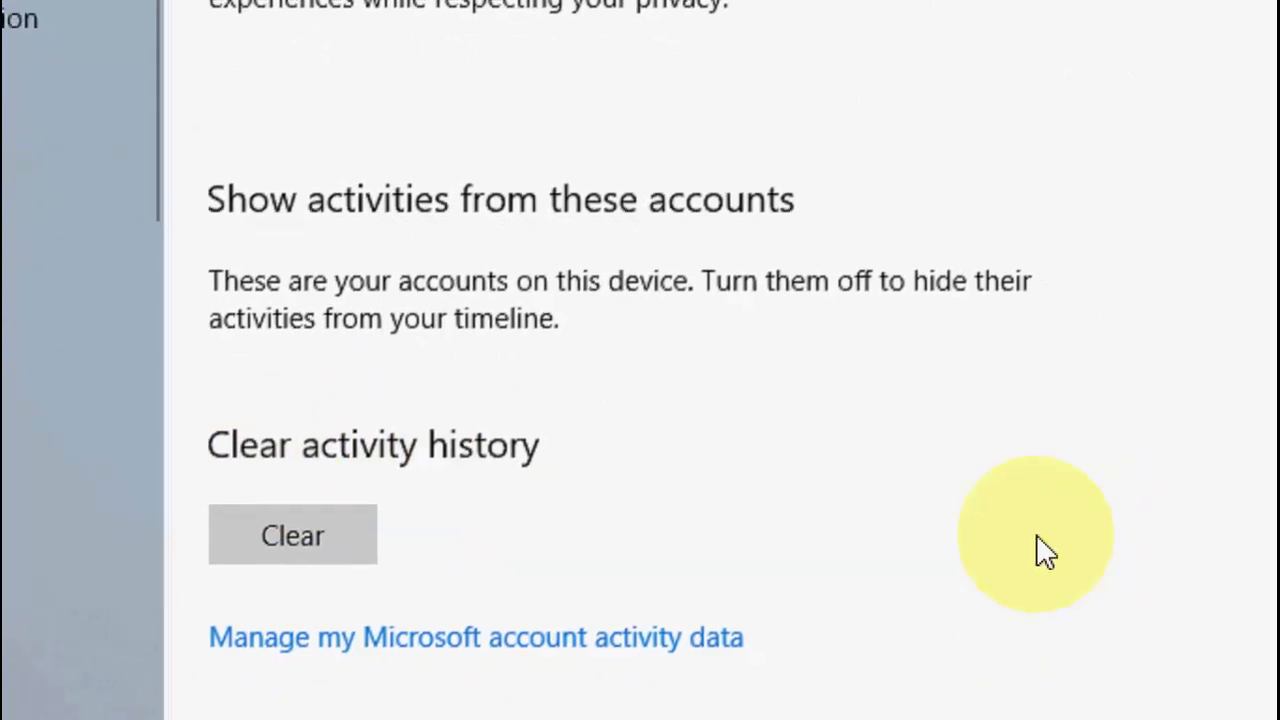
pyautogui.click(292, 534)
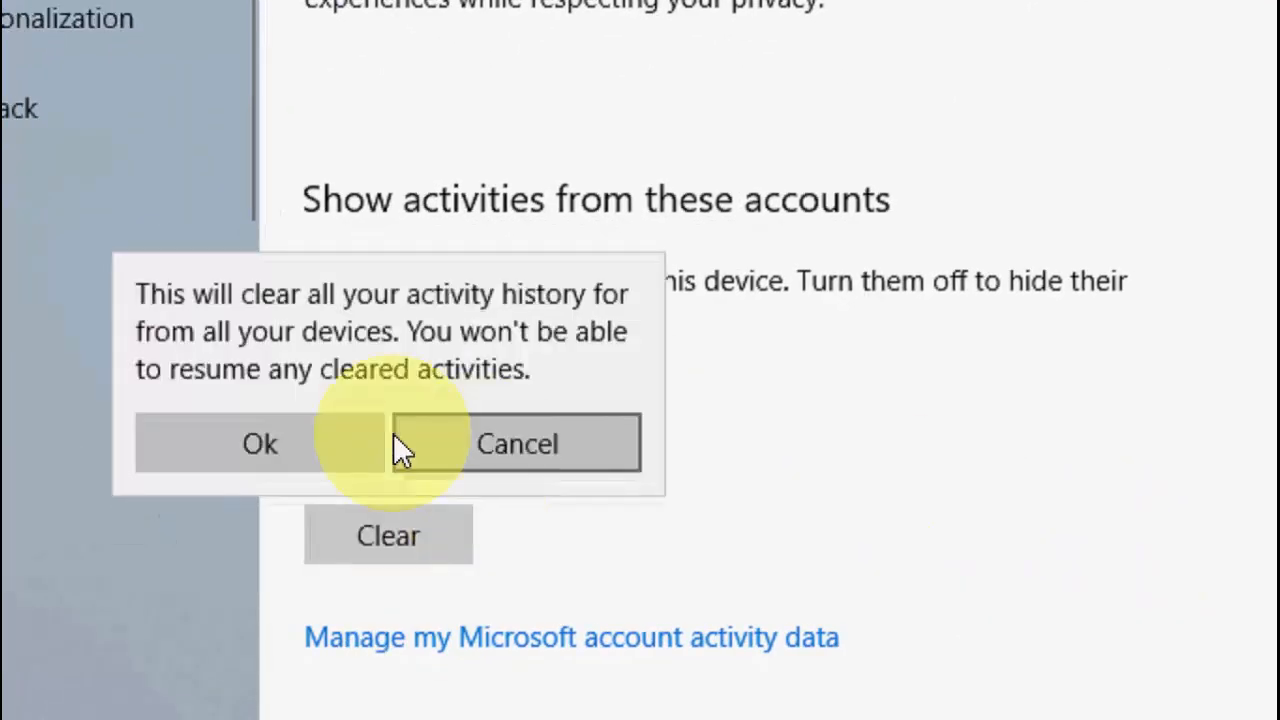
pyautogui.moveTo(245, 325)
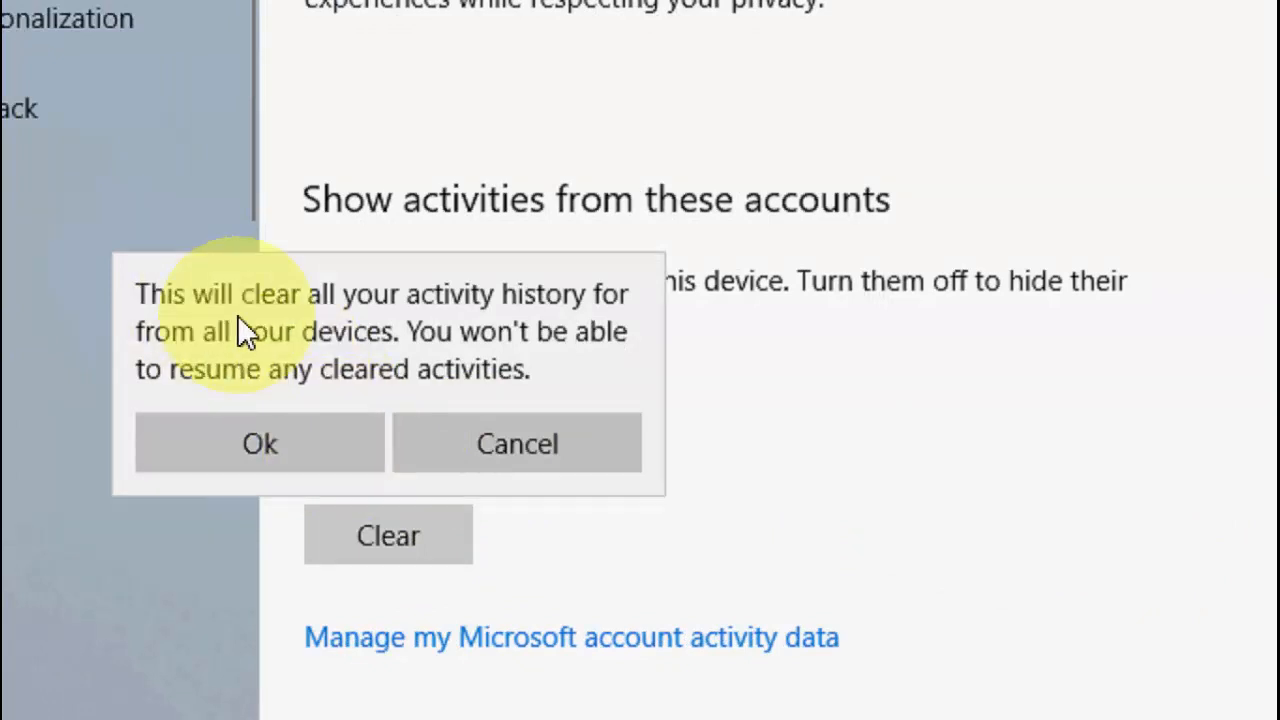
pyautogui.moveTo(545, 330)
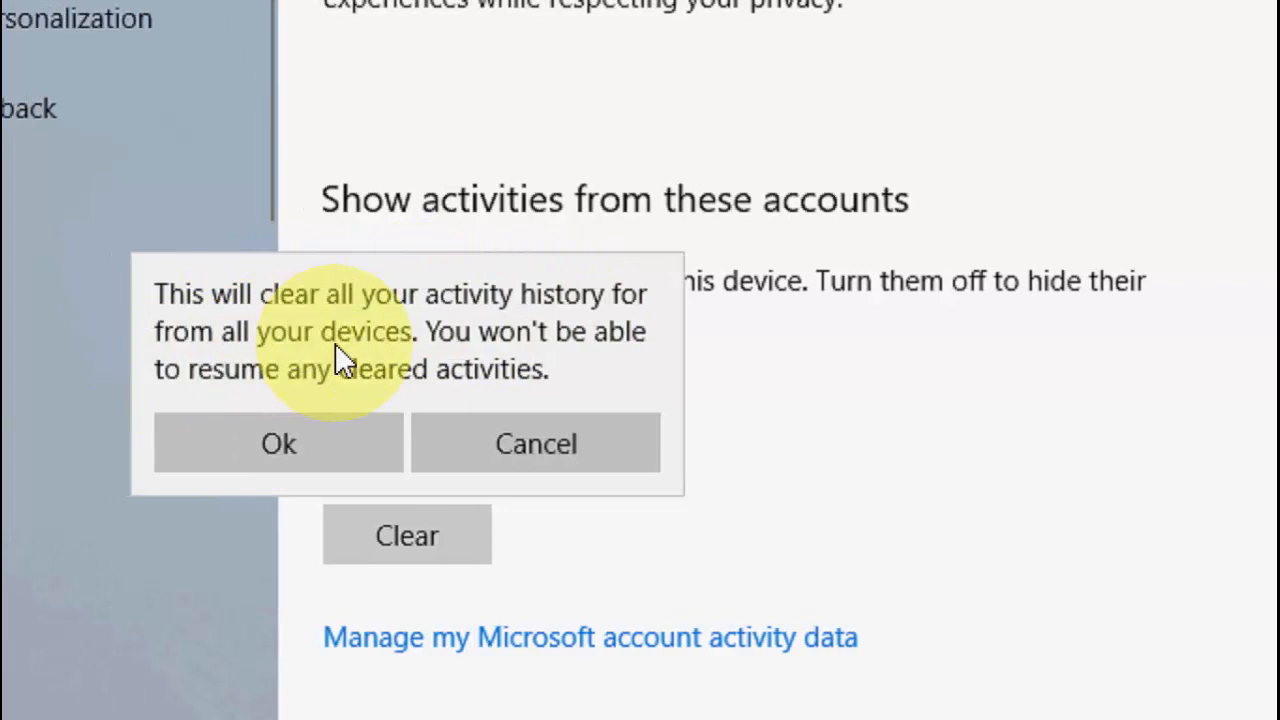
pyautogui.moveTo(260, 405)
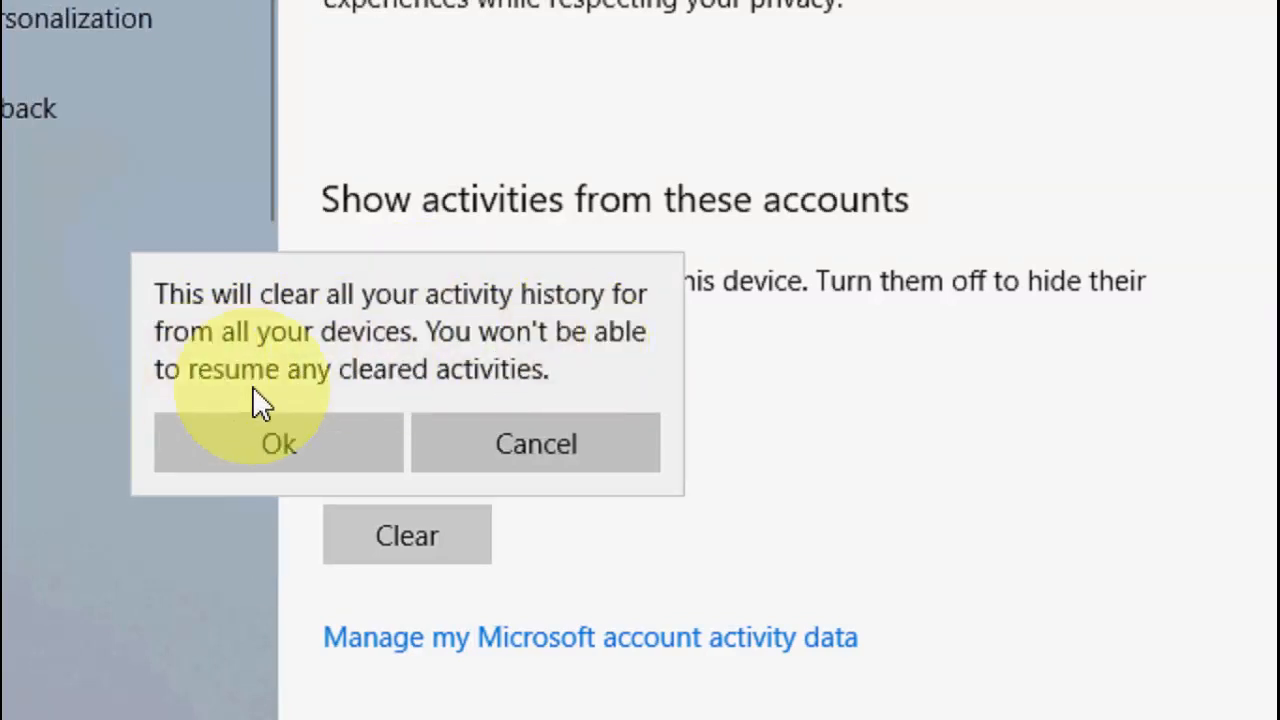
pyautogui.click(278, 443)
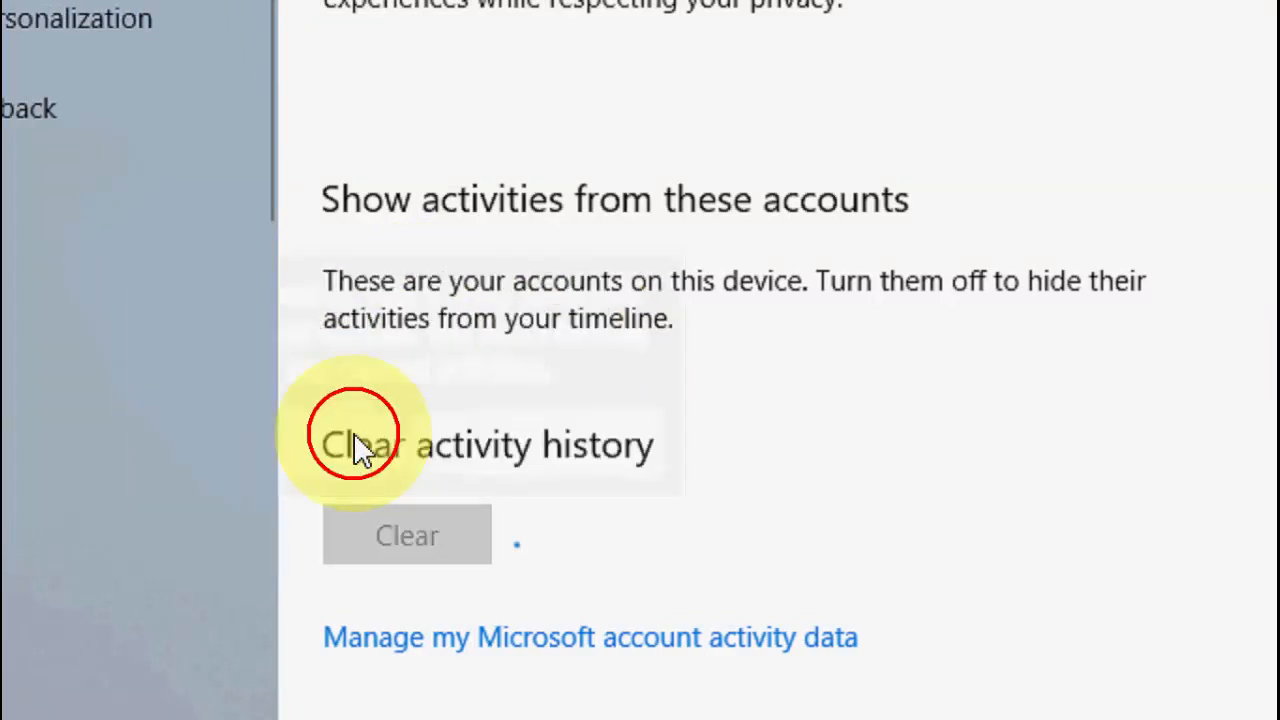
pyautogui.click(407, 535)
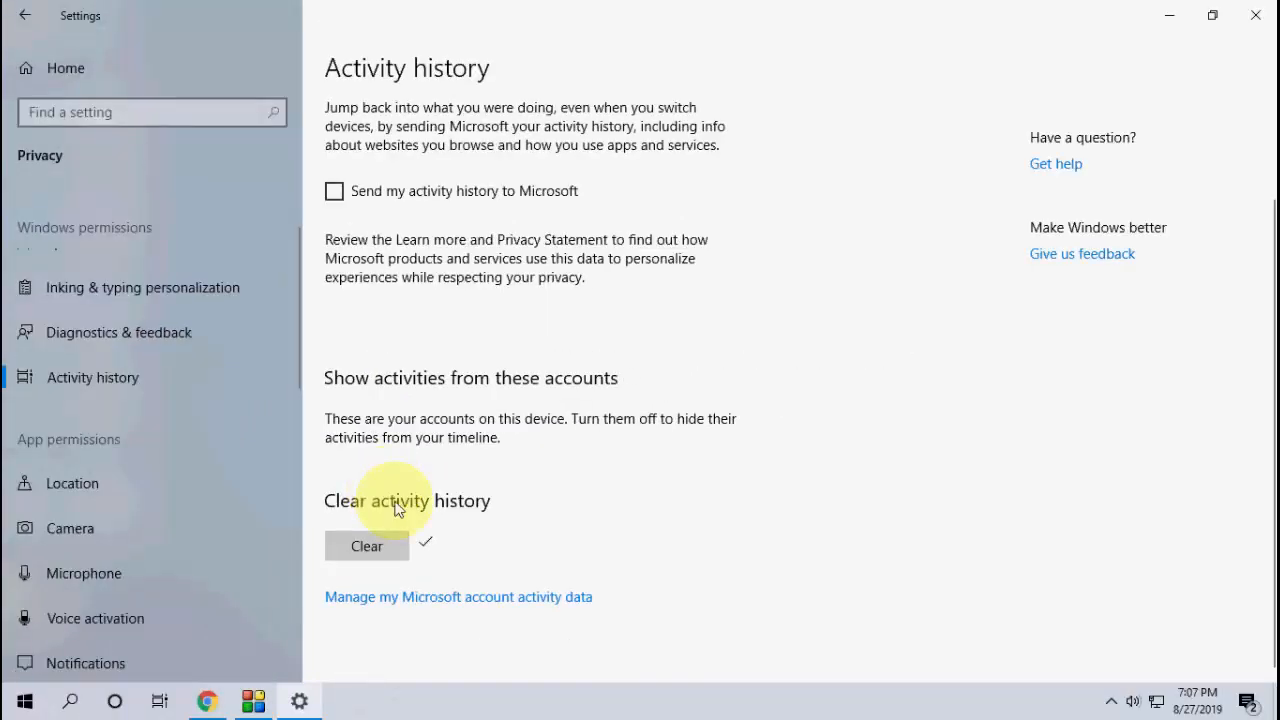
pyautogui.scroll(3)
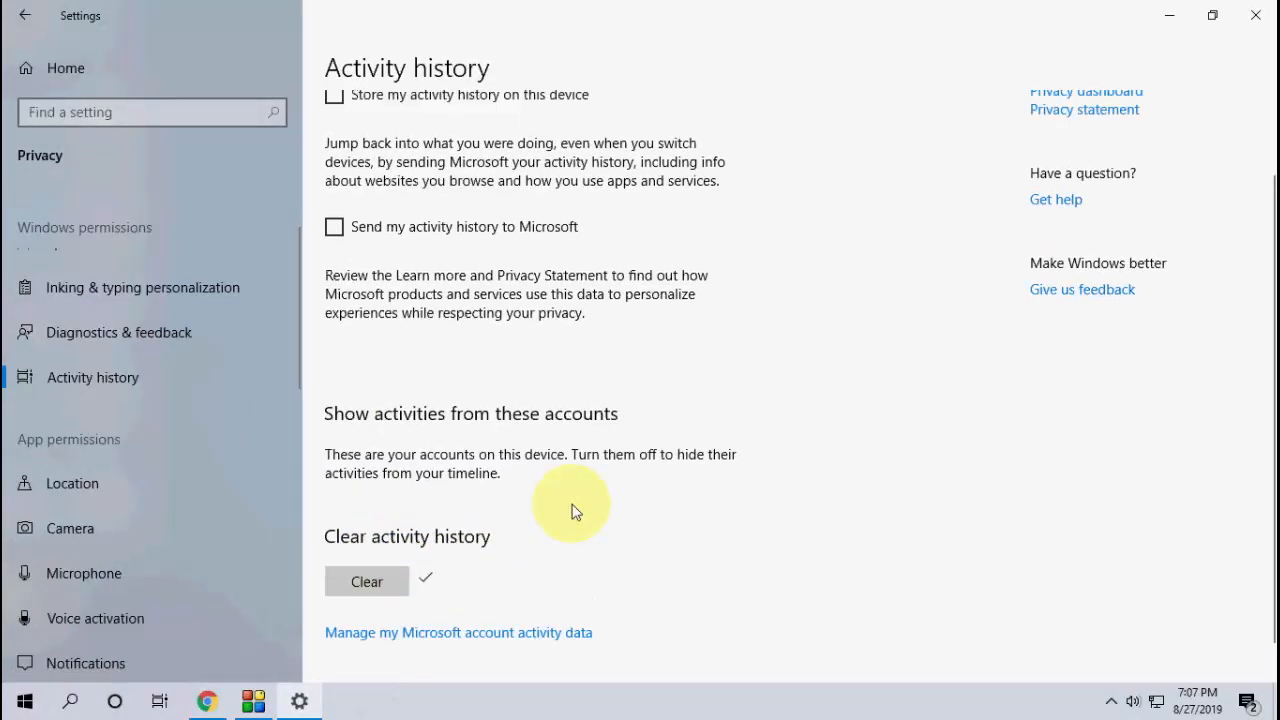
pyautogui.scroll(3)
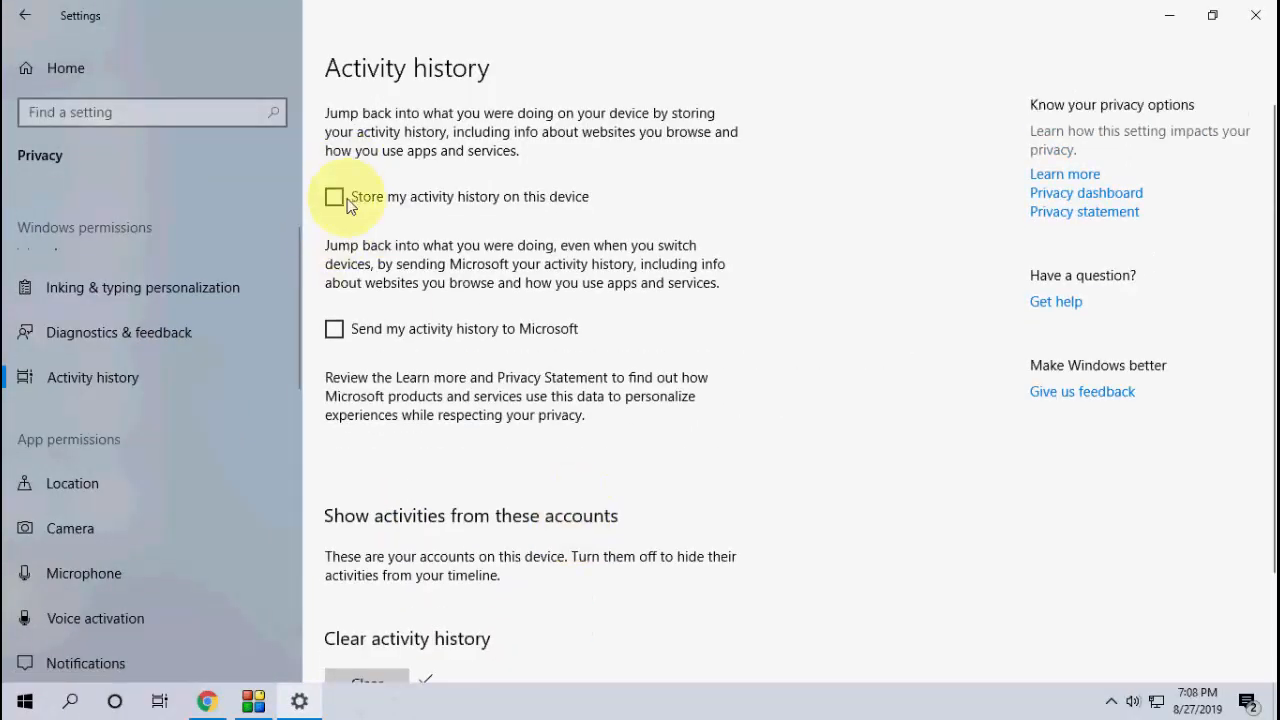
pyautogui.scroll(-3)
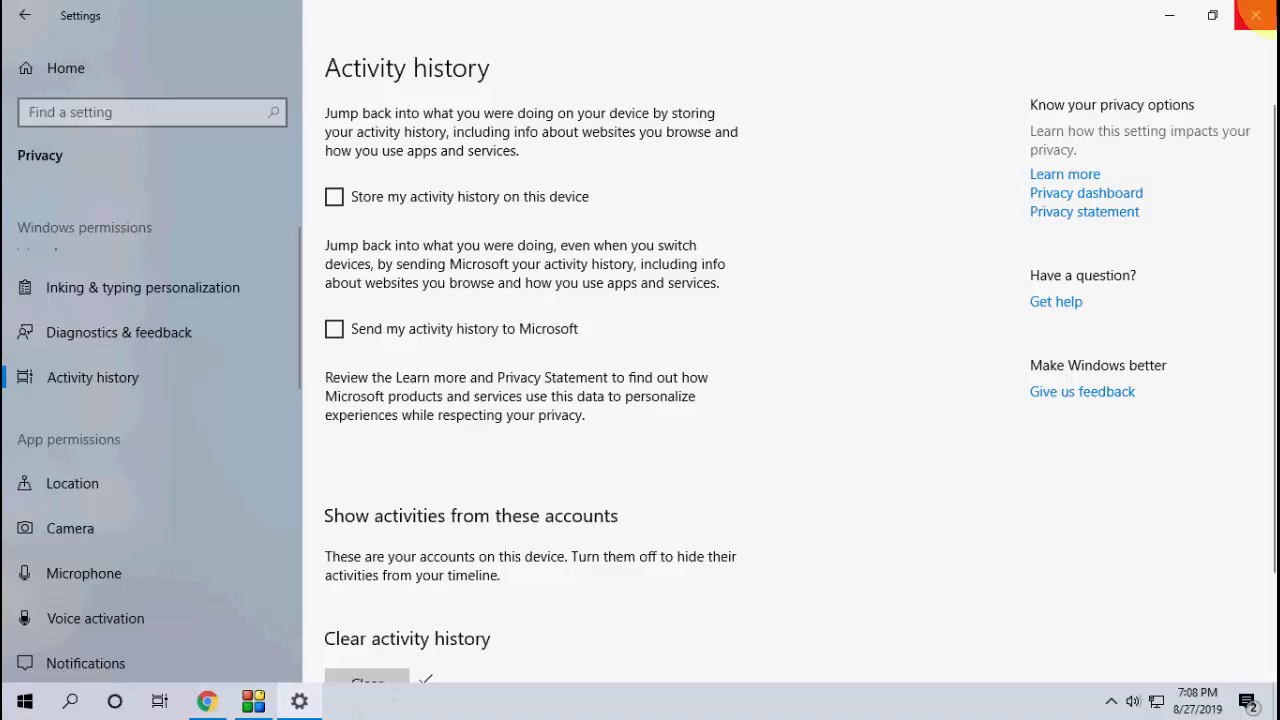
pyautogui.moveTo(1256, 15)
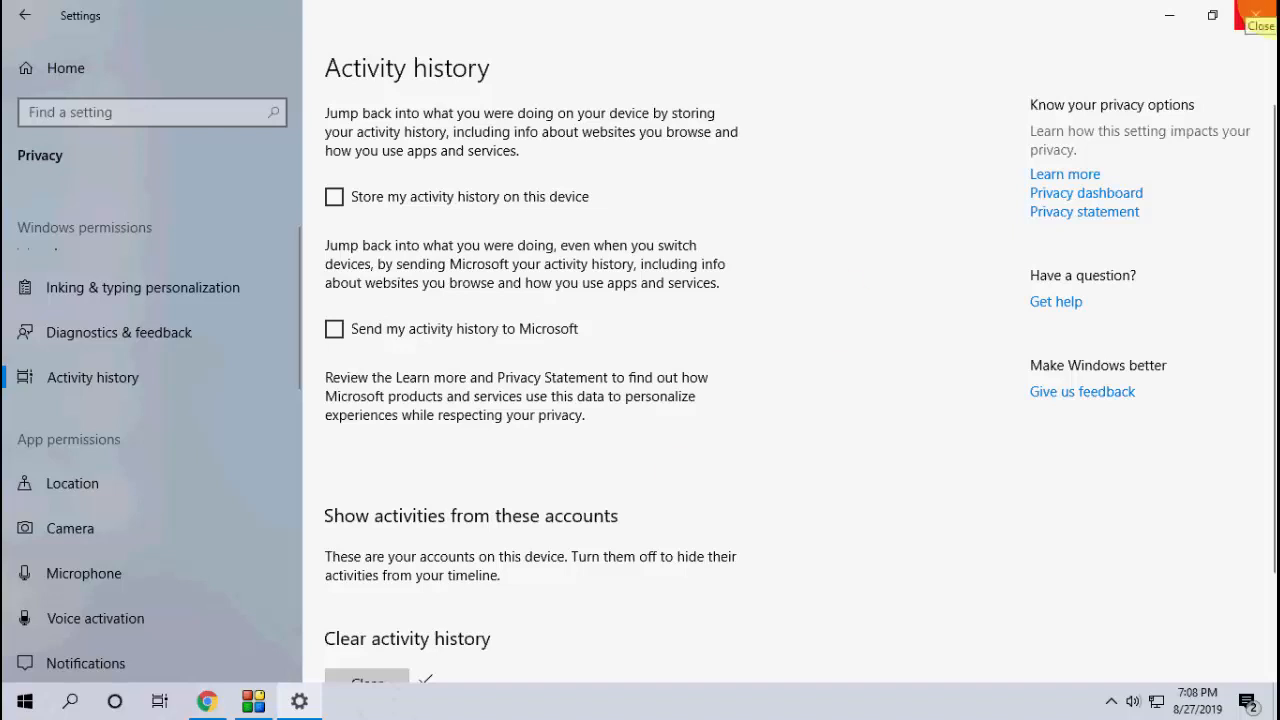